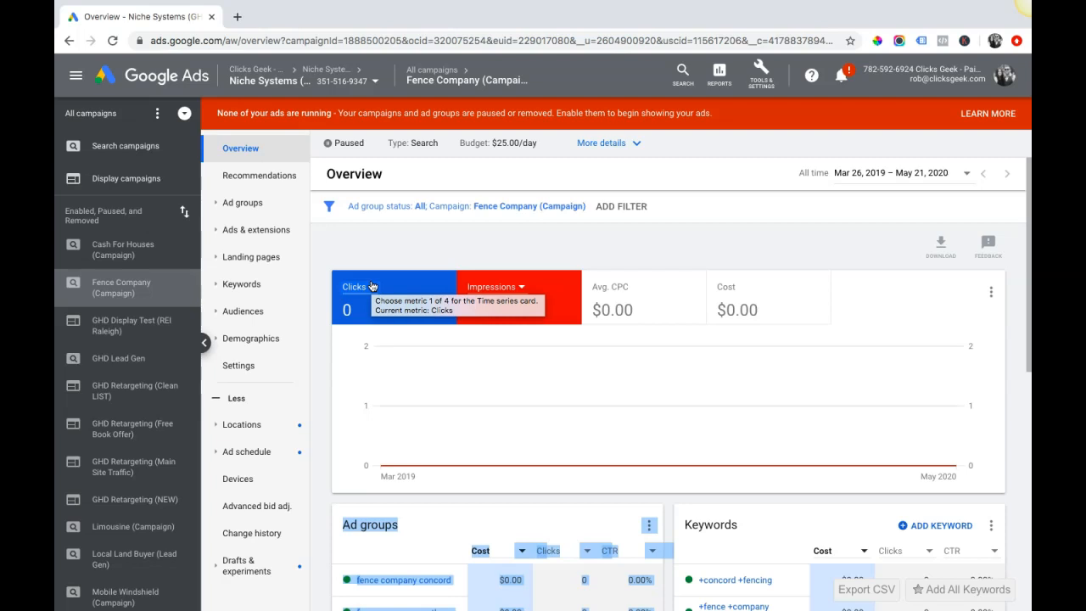
{"action": "mouse_move", "coordinate": [373, 287]}
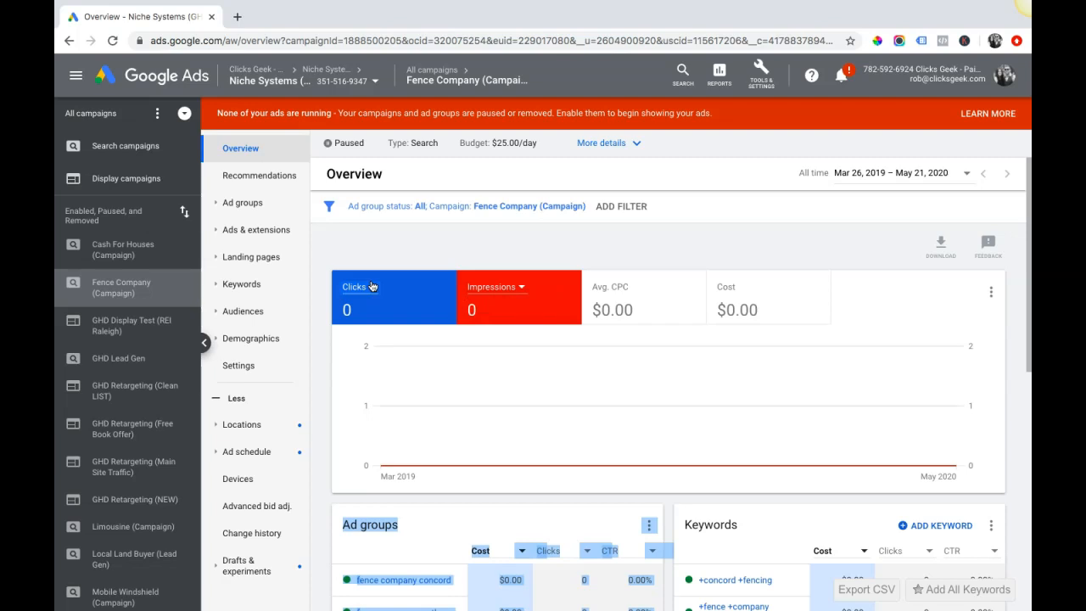
{"action": "mouse_move", "coordinate": [361, 246]}
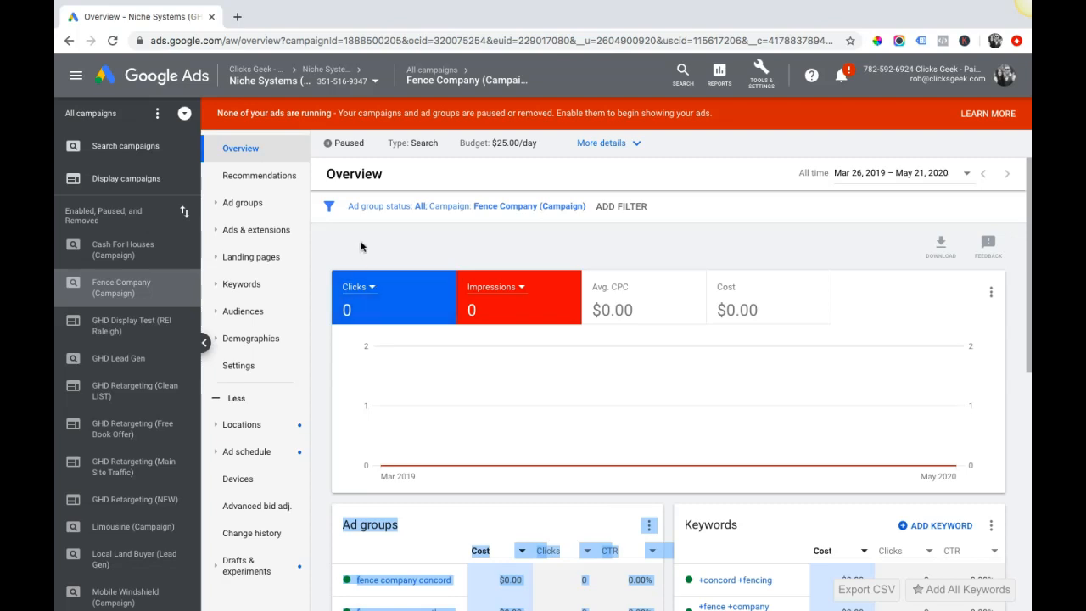
{"action": "mouse_move", "coordinate": [102, 291]}
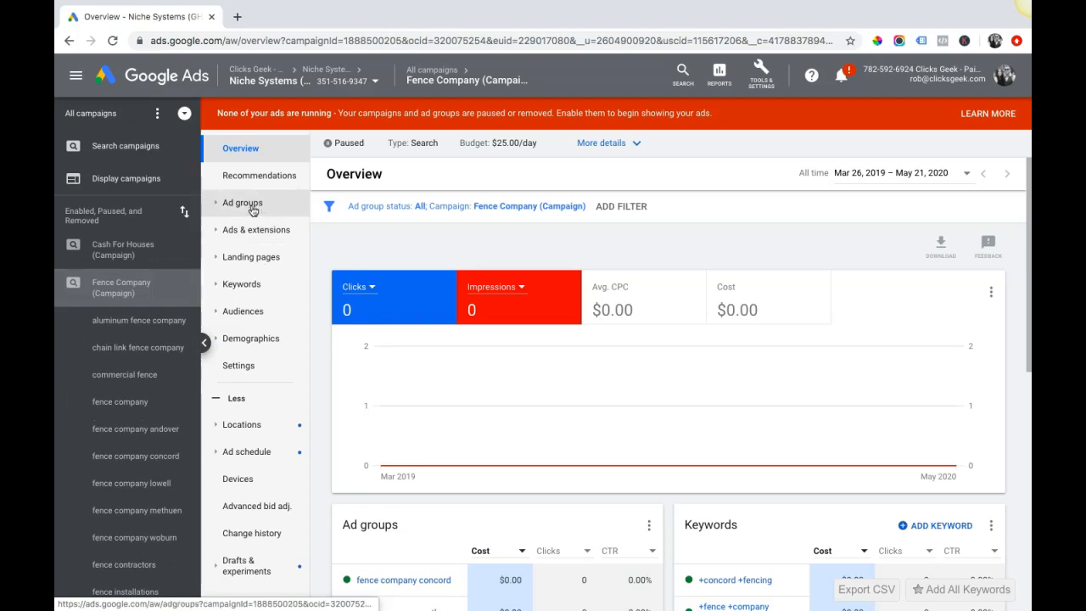
List the chain link fence company ad group's ads and open the first ad's pencil menu.
{"action": "left_click", "coordinate": [242, 202]}
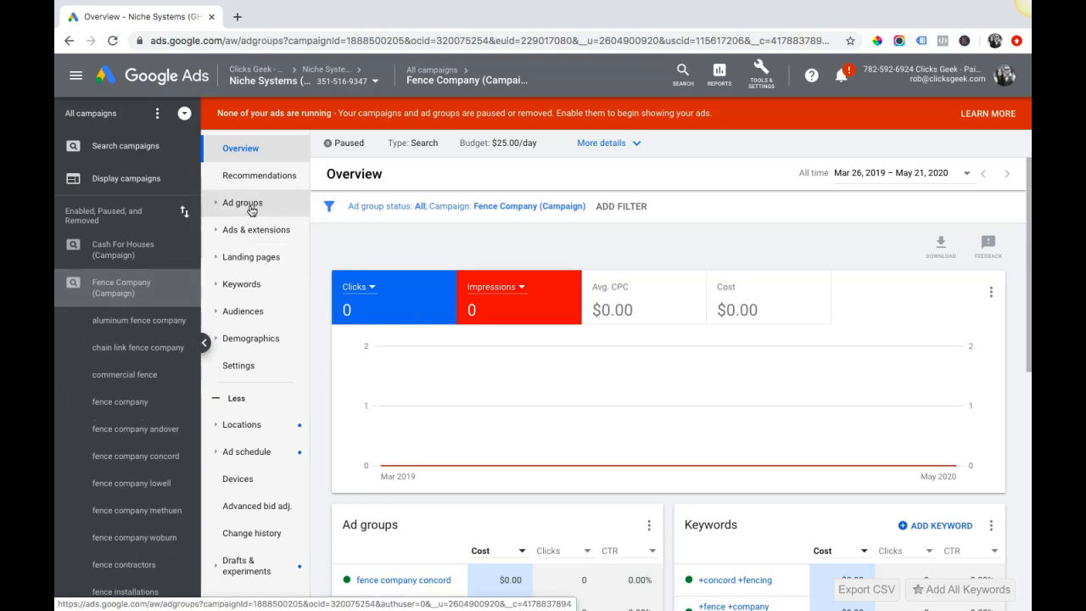
{"action": "left_click", "coordinate": [241, 202]}
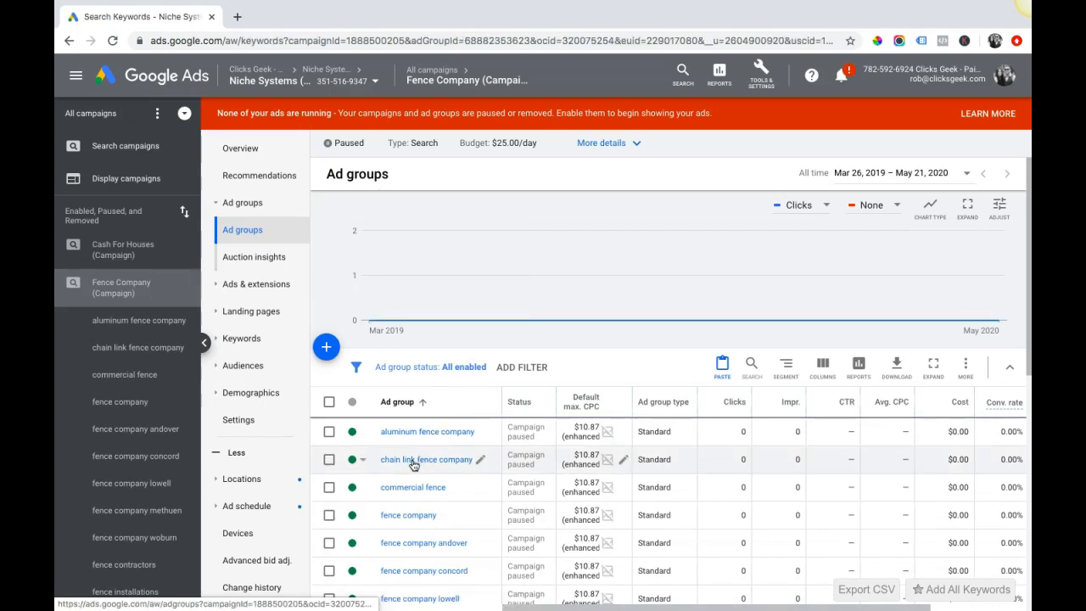
{"action": "left_click", "coordinate": [426, 459]}
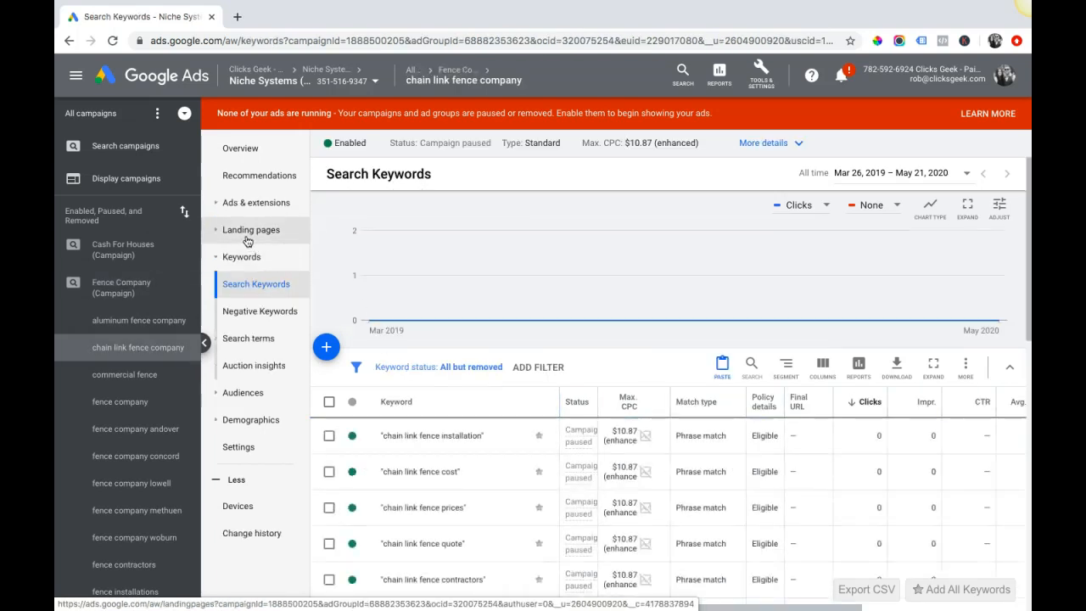
{"action": "left_click", "coordinate": [255, 202]}
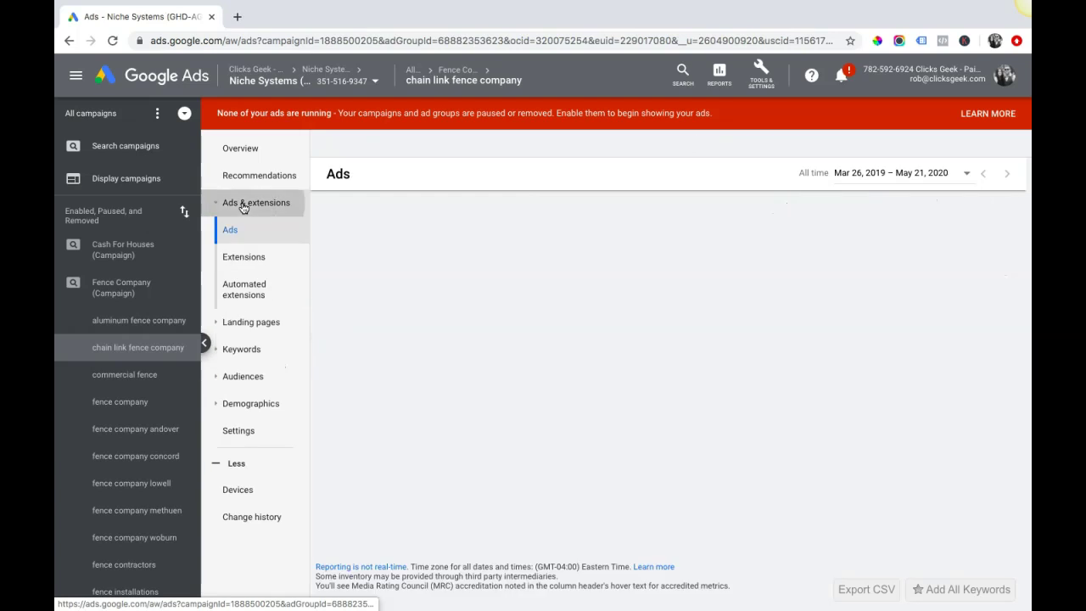
{"action": "left_click", "coordinate": [230, 230]}
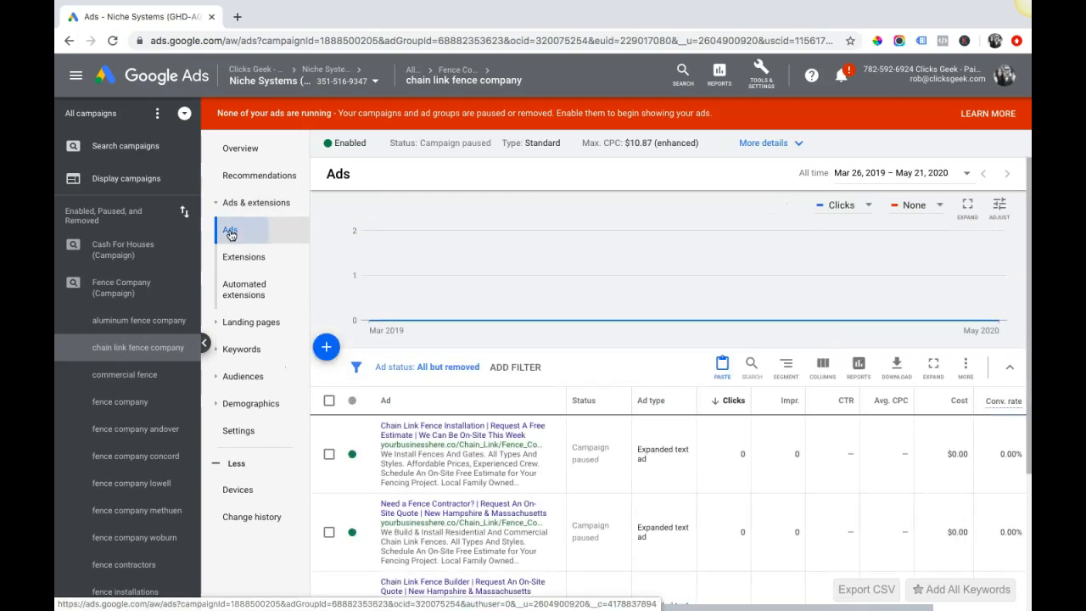
{"action": "scroll", "scroll_direction": "down", "scroll_amount": 3}
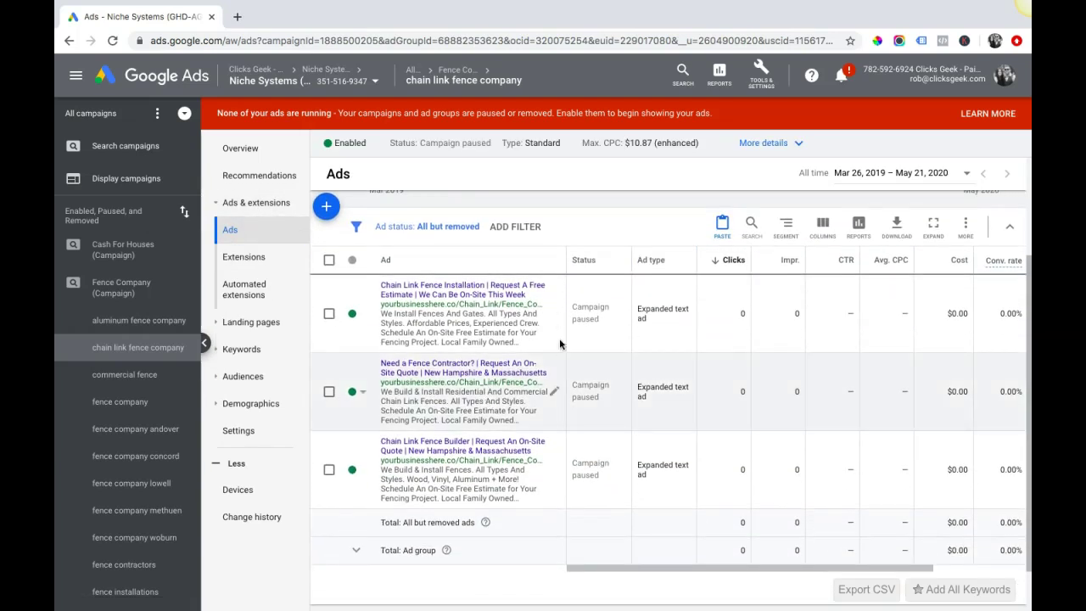
{"action": "left_click", "coordinate": [554, 391]}
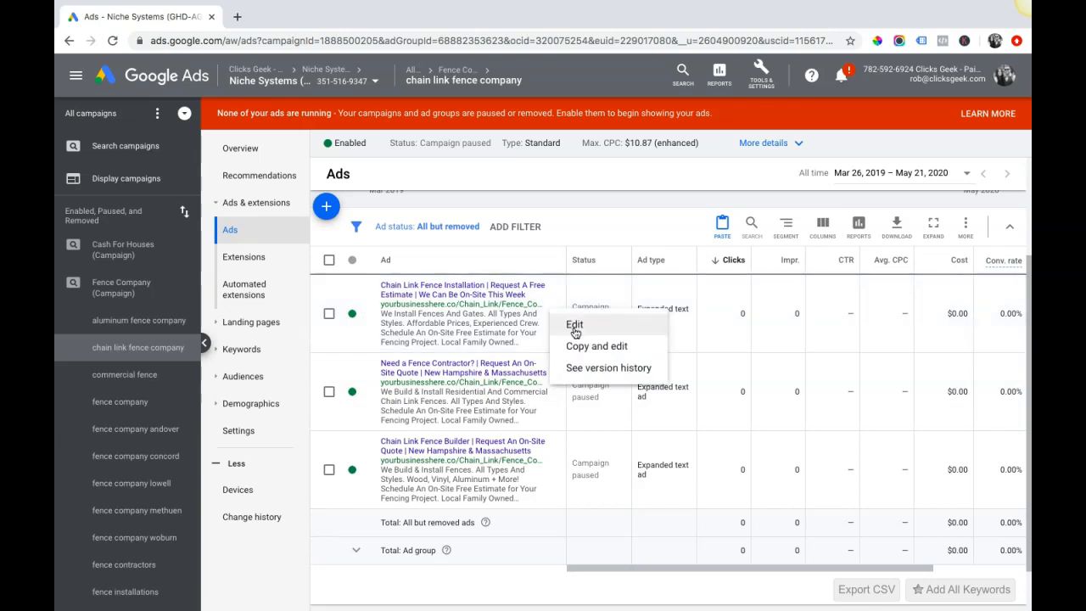
Choose Edit to open the Chain Link Fence Installation text ad form.
{"action": "left_click", "coordinate": [574, 325]}
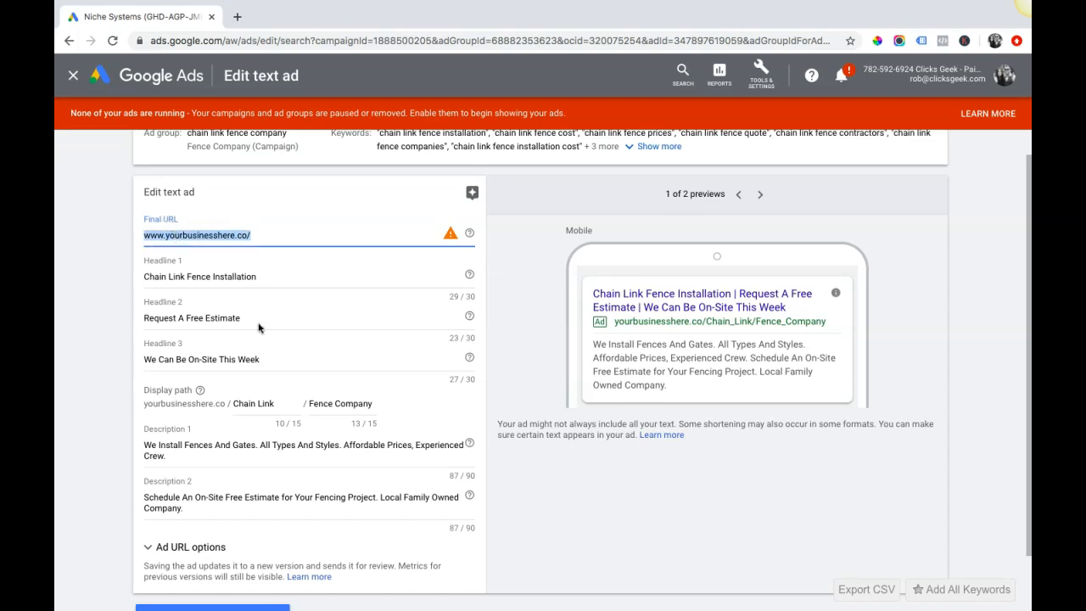
{"action": "scroll", "scroll_direction": "down", "scroll_amount": 3}
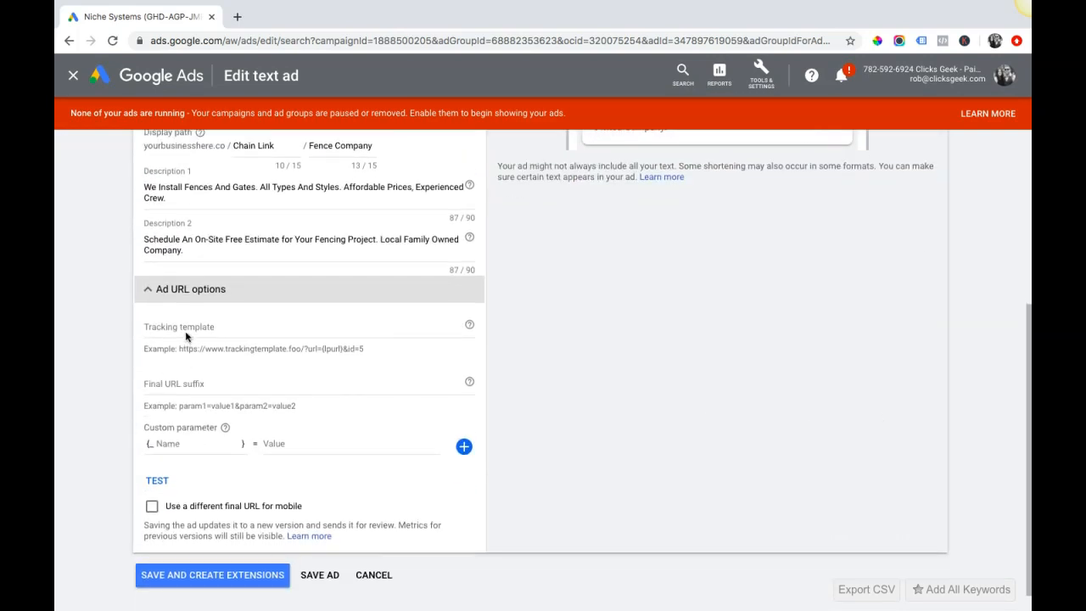
{"action": "mouse_move", "coordinate": [172, 383]}
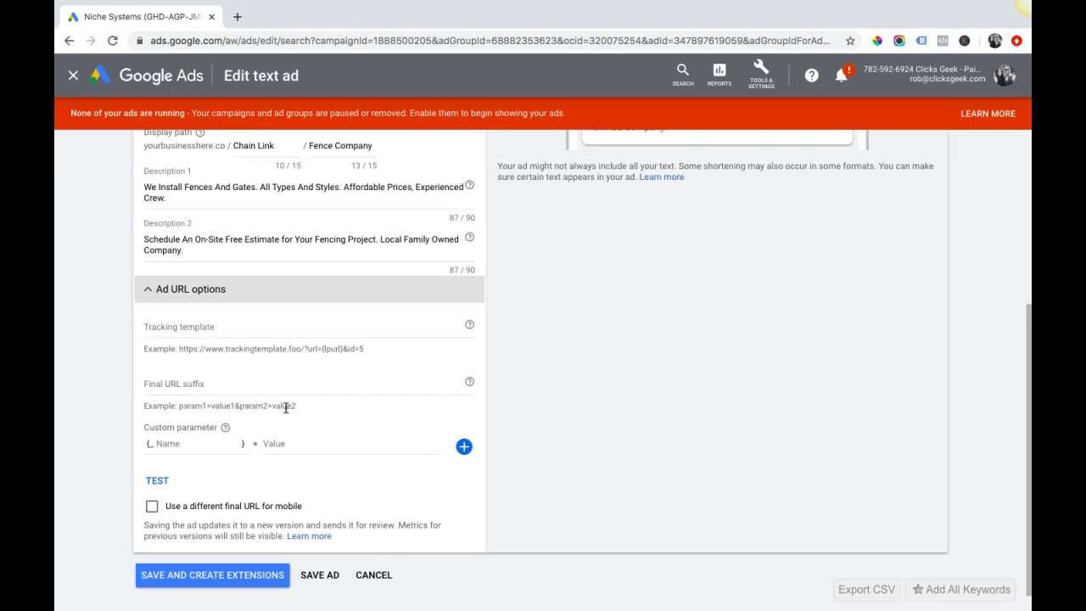
{"action": "scroll", "scroll_direction": "down", "scroll_amount": 3}
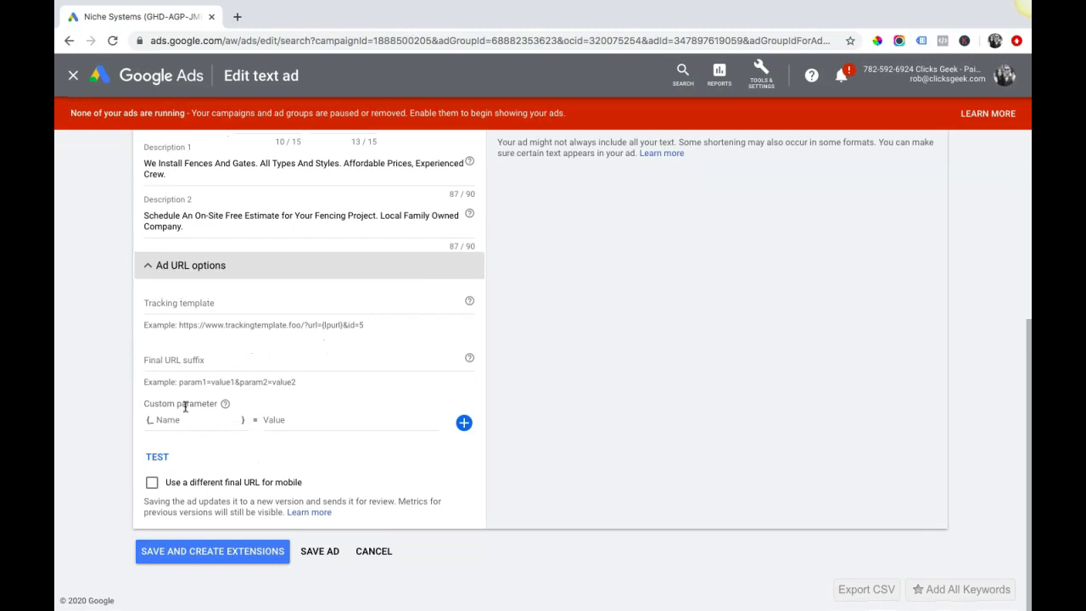
{"action": "mouse_move", "coordinate": [169, 321]}
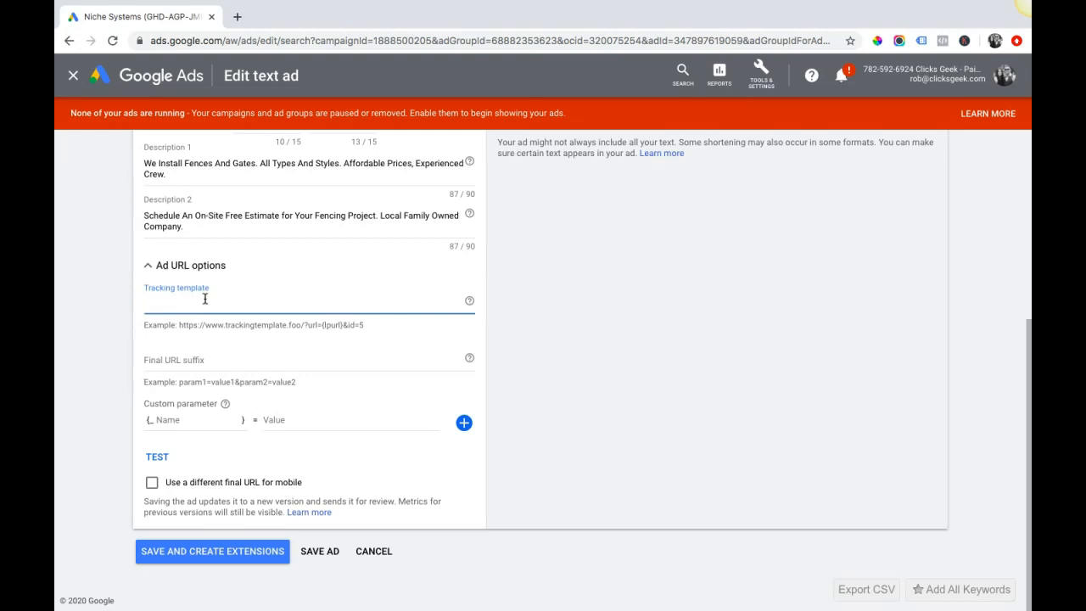
{"action": "mouse_move", "coordinate": [156, 270]}
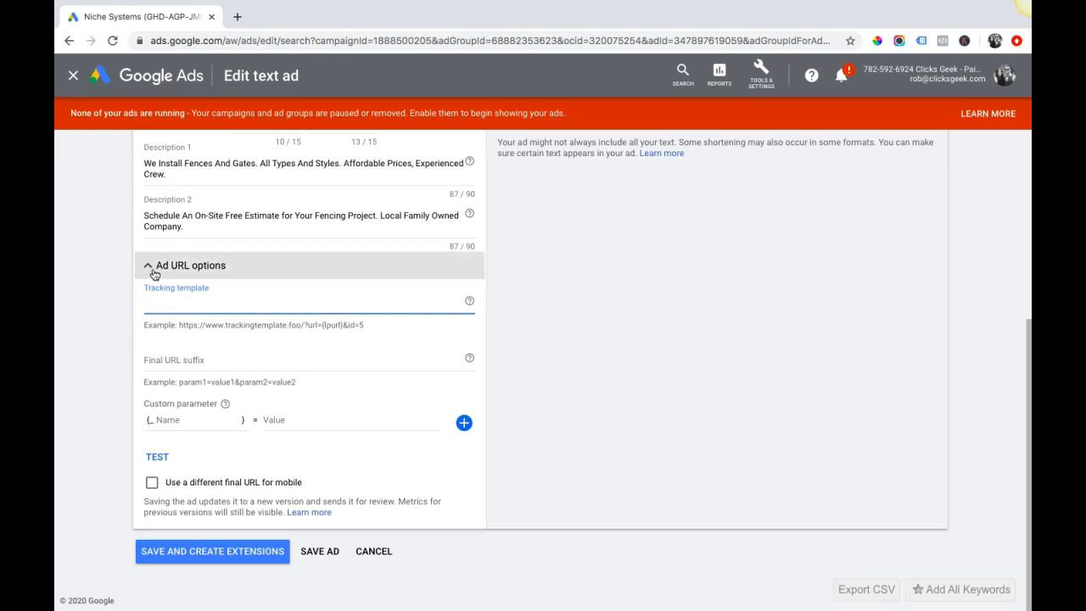
{"action": "scroll", "scroll_direction": "up", "scroll_amount": 3}
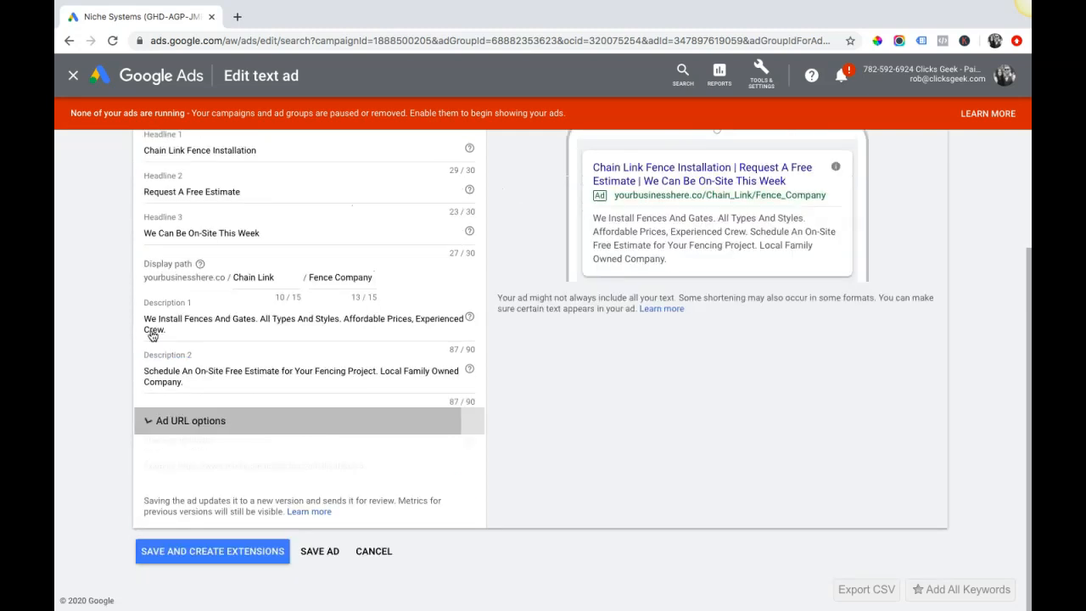
Cancel the Edit text ad form to bring up the 'Leave this page?' dialog.
{"action": "scroll", "scroll_direction": "up", "scroll_amount": 3}
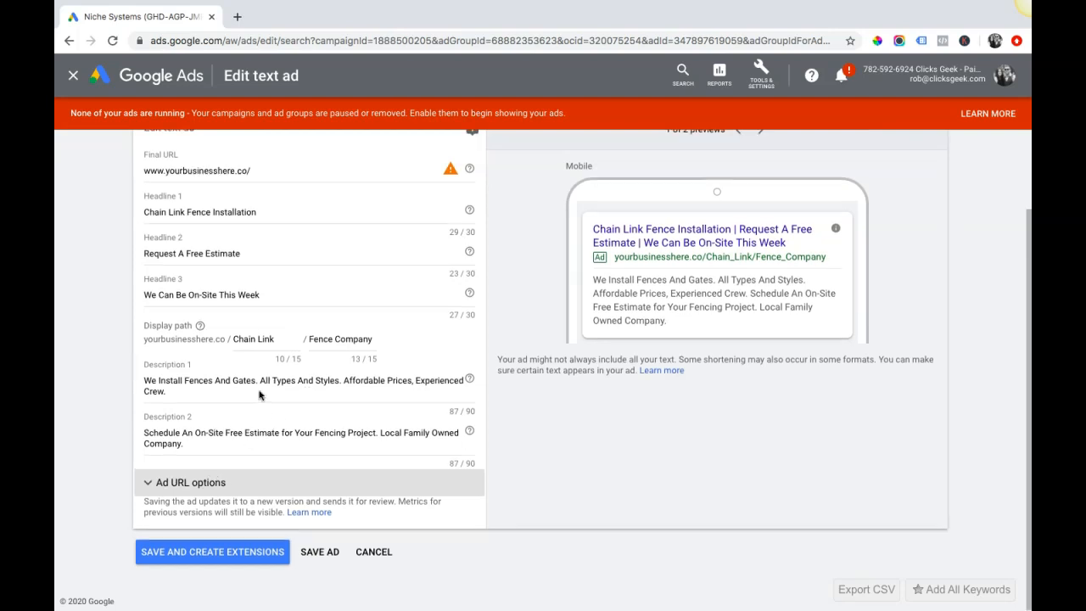
{"action": "scroll", "scroll_direction": "up", "scroll_amount": 3}
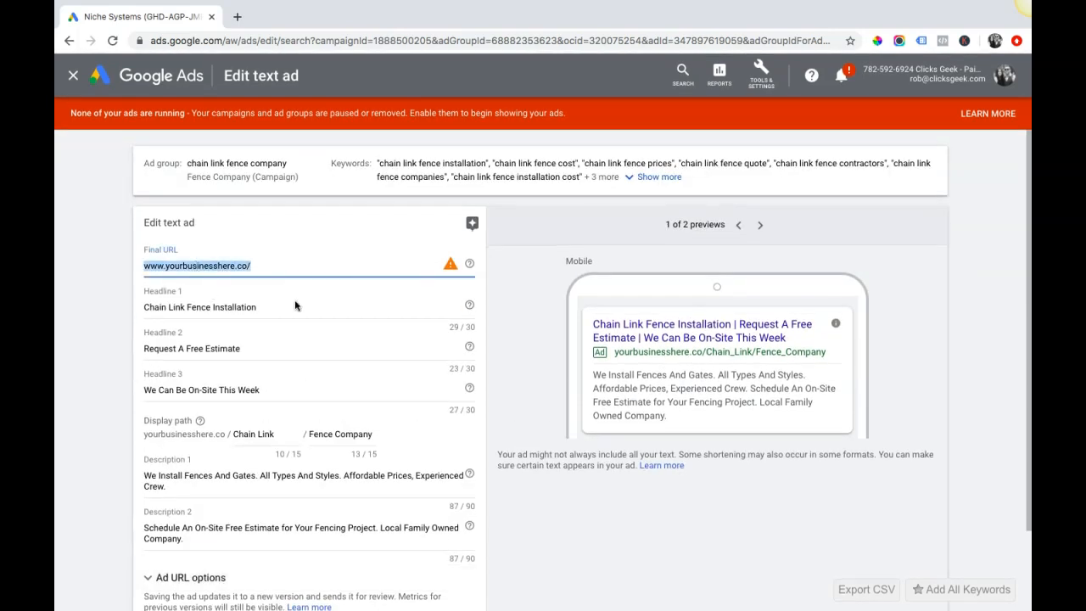
{"action": "scroll", "scroll_direction": "down", "scroll_amount": 3}
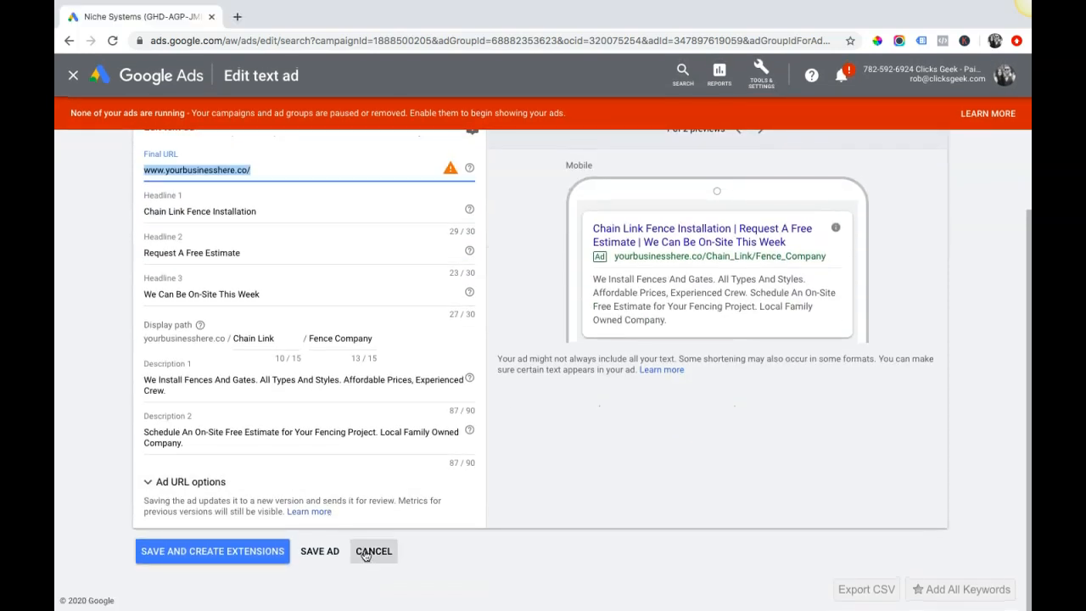
{"action": "left_click", "coordinate": [374, 550]}
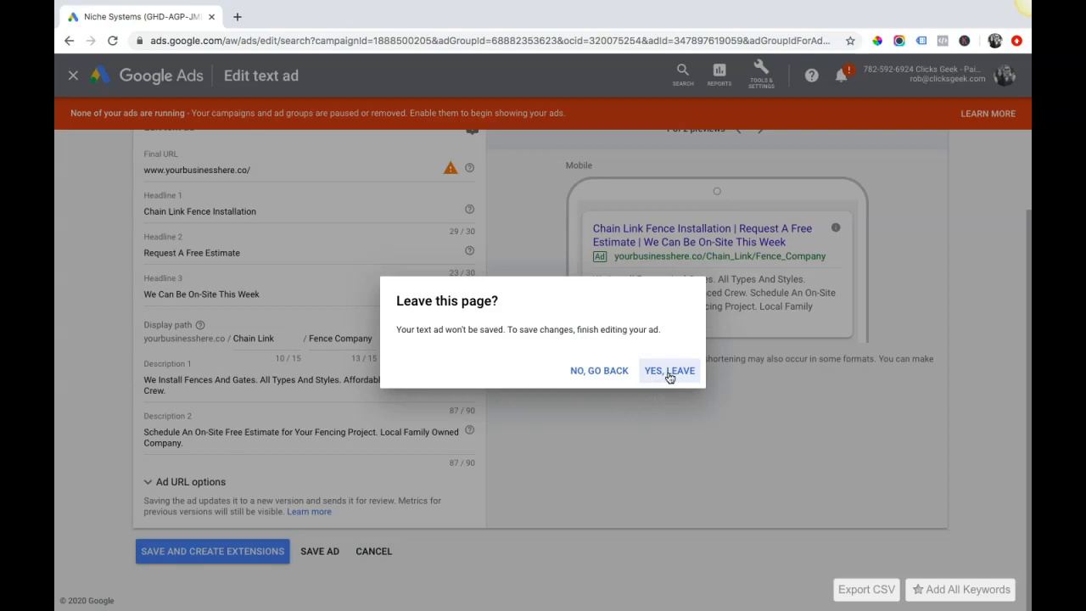
Leave without saving and return to the ad group's three paused text ads.
{"action": "left_click", "coordinate": [669, 371]}
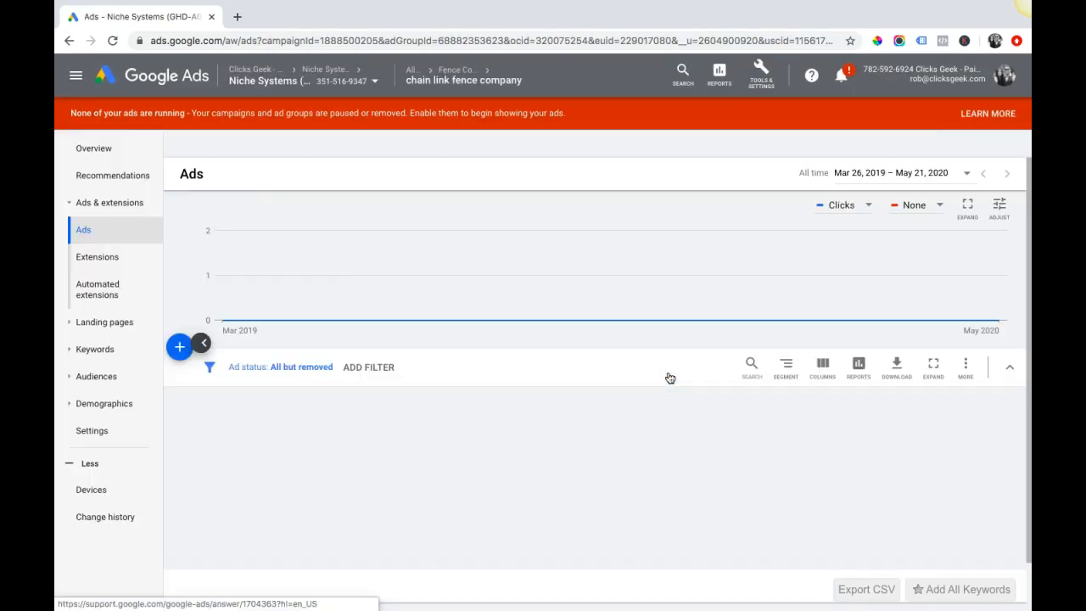
{"action": "left_click", "coordinate": [203, 343]}
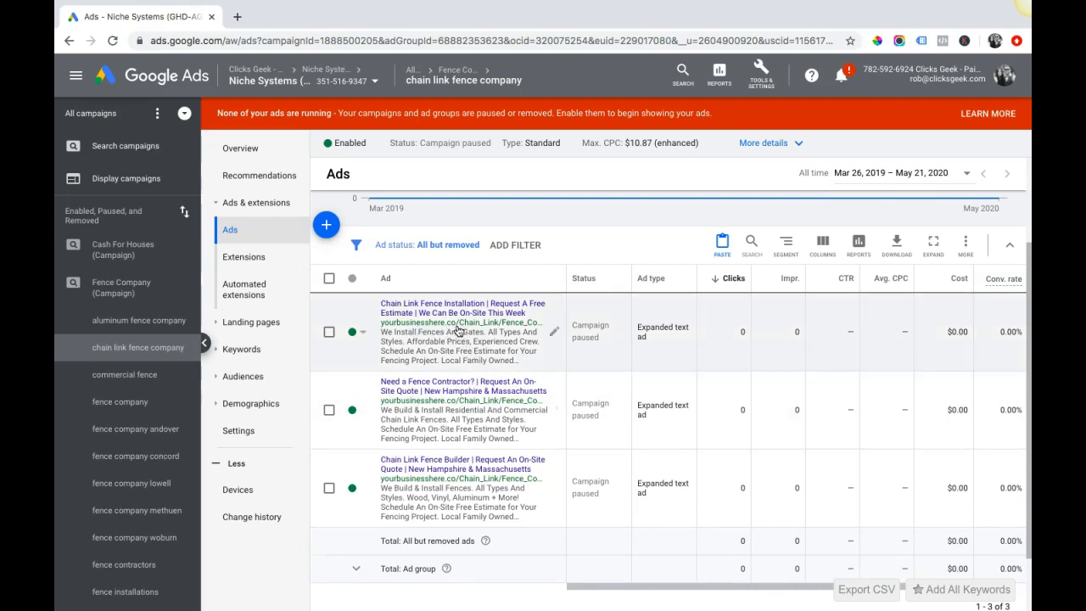
{"action": "mouse_move", "coordinate": [399, 369]}
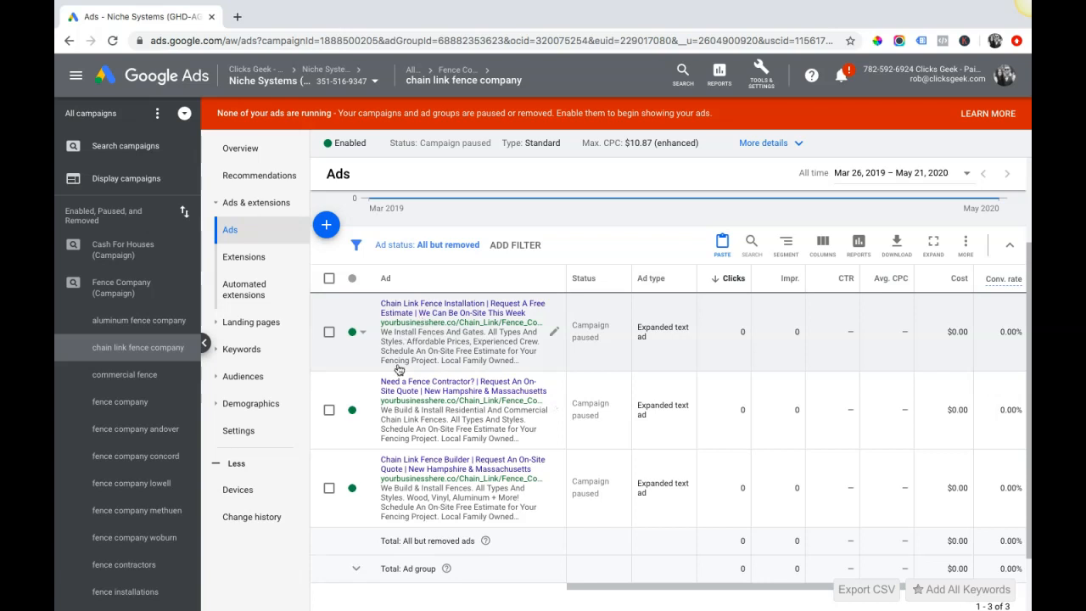
{"action": "mouse_move", "coordinate": [481, 413]}
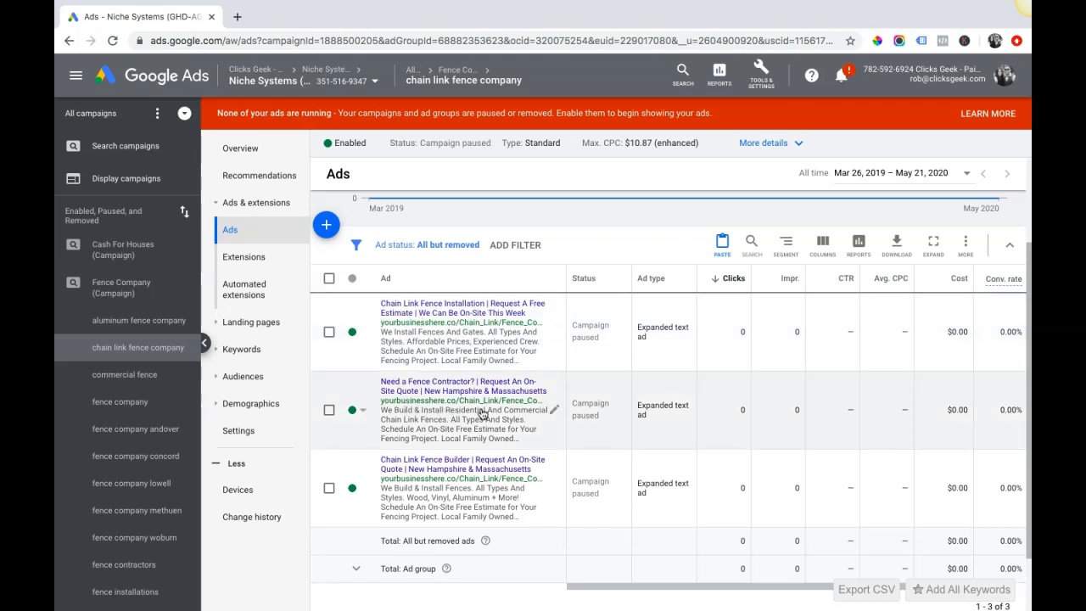
{"action": "mouse_move", "coordinate": [590, 416]}
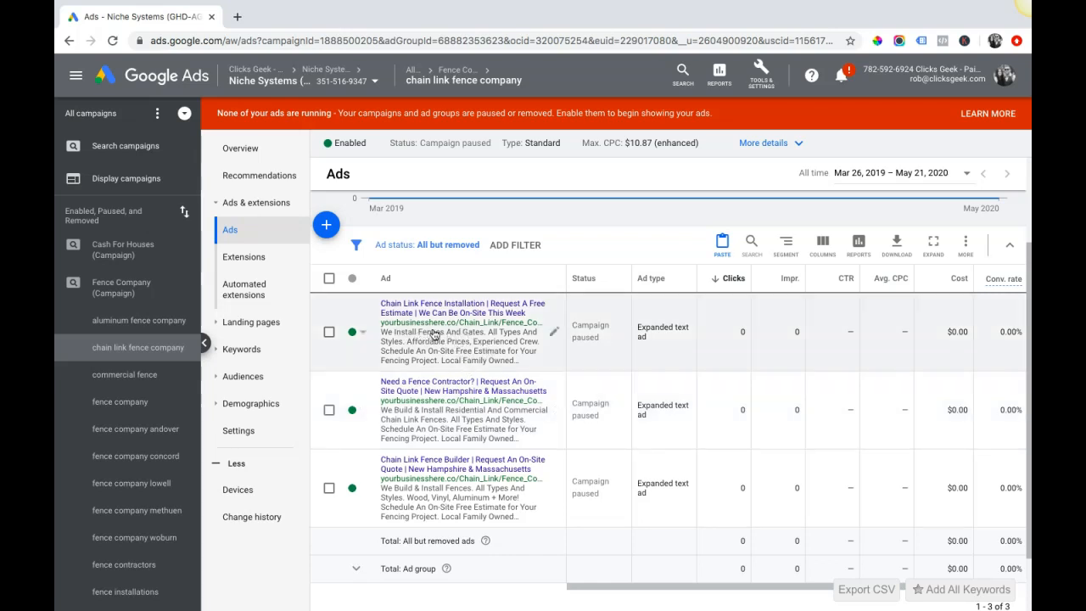
{"action": "mouse_move", "coordinate": [458, 363]}
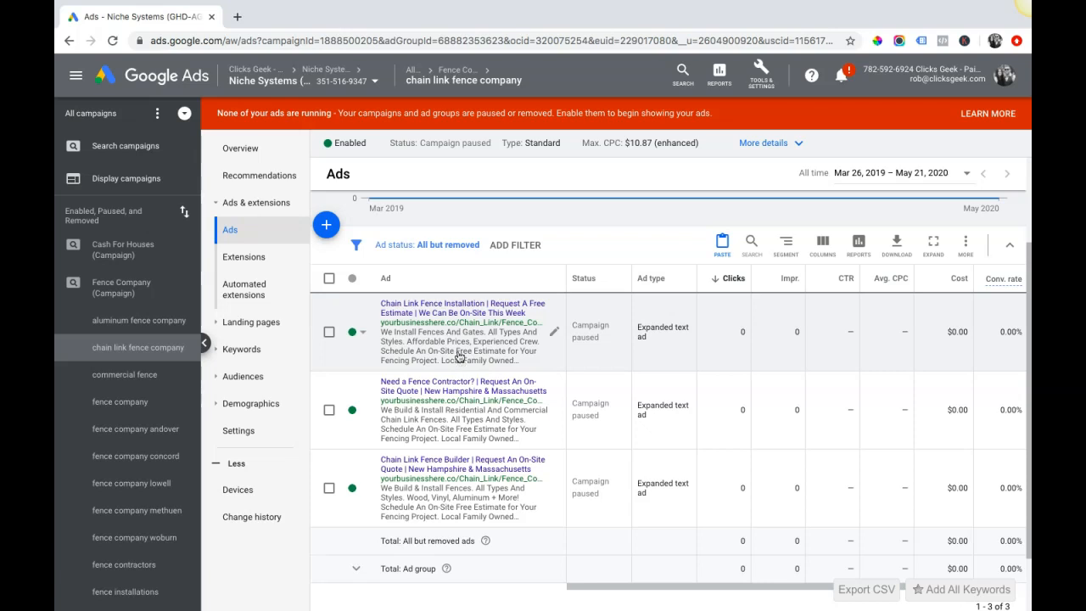
{"action": "left_click", "coordinate": [326, 225]}
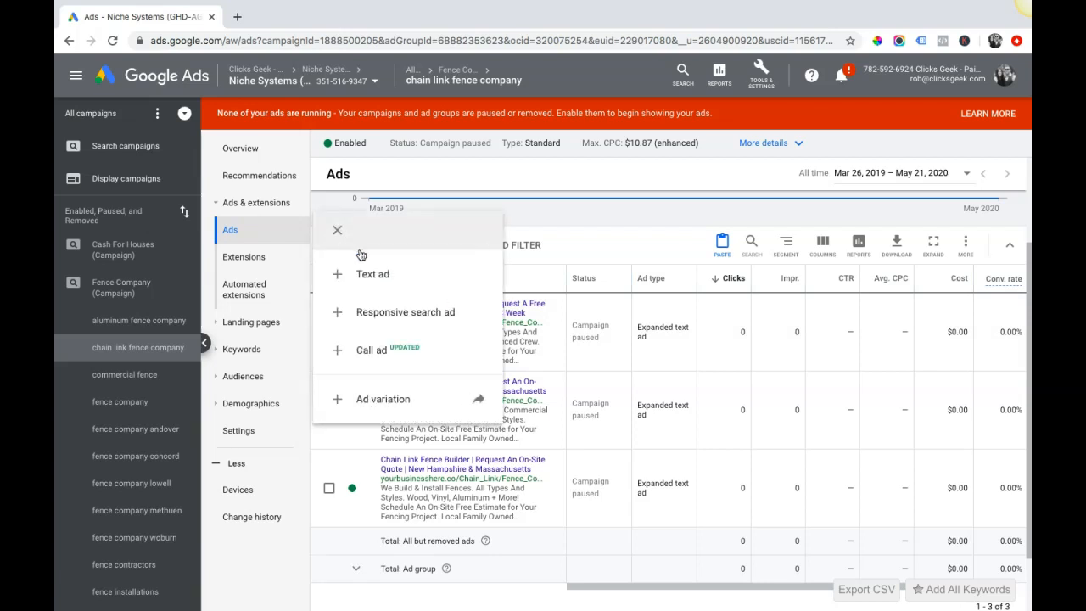
{"action": "mouse_move", "coordinate": [378, 311]}
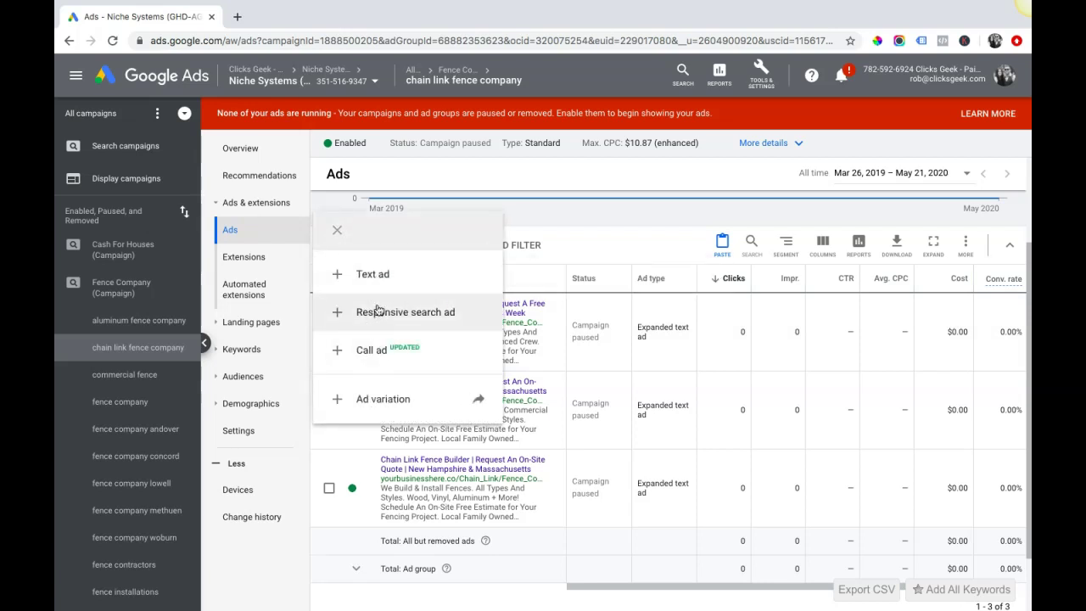
{"action": "left_click", "coordinate": [371, 273]}
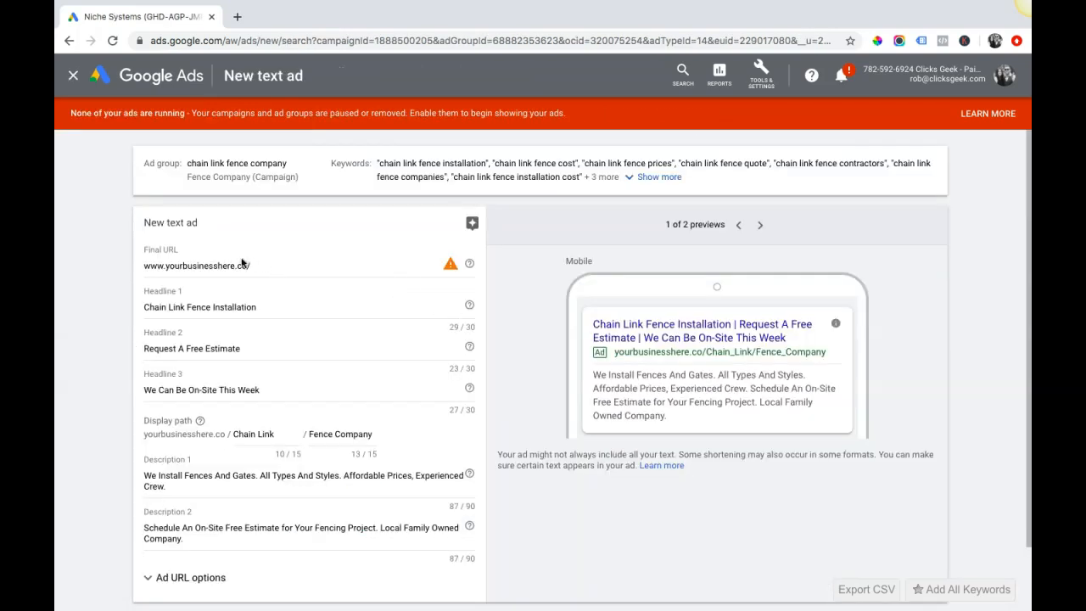
{"action": "left_click", "coordinate": [197, 266]}
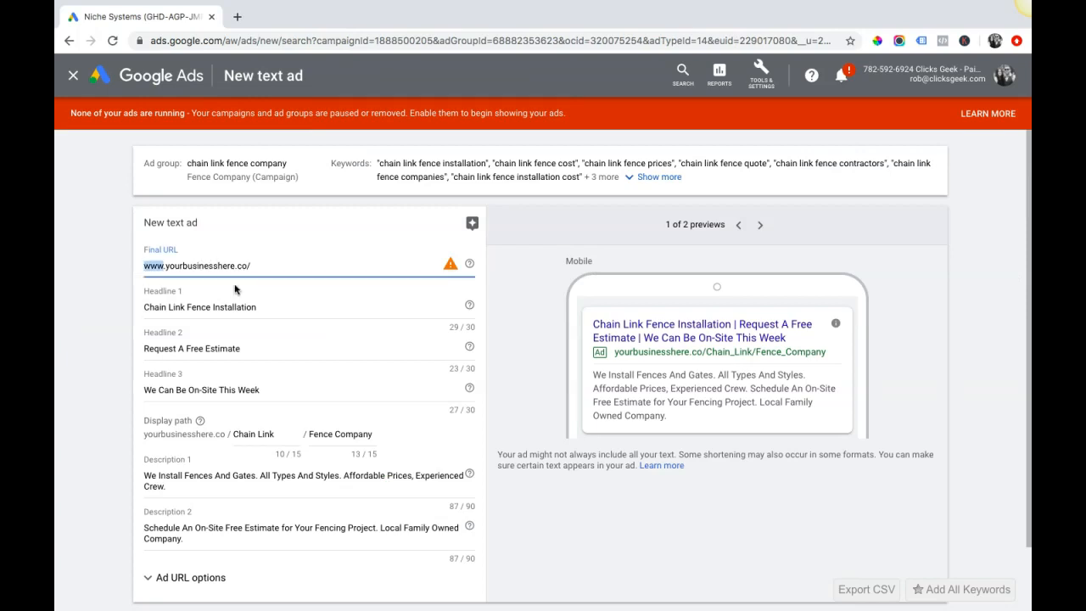
{"action": "scroll", "scroll_direction": "down", "scroll_amount": 3}
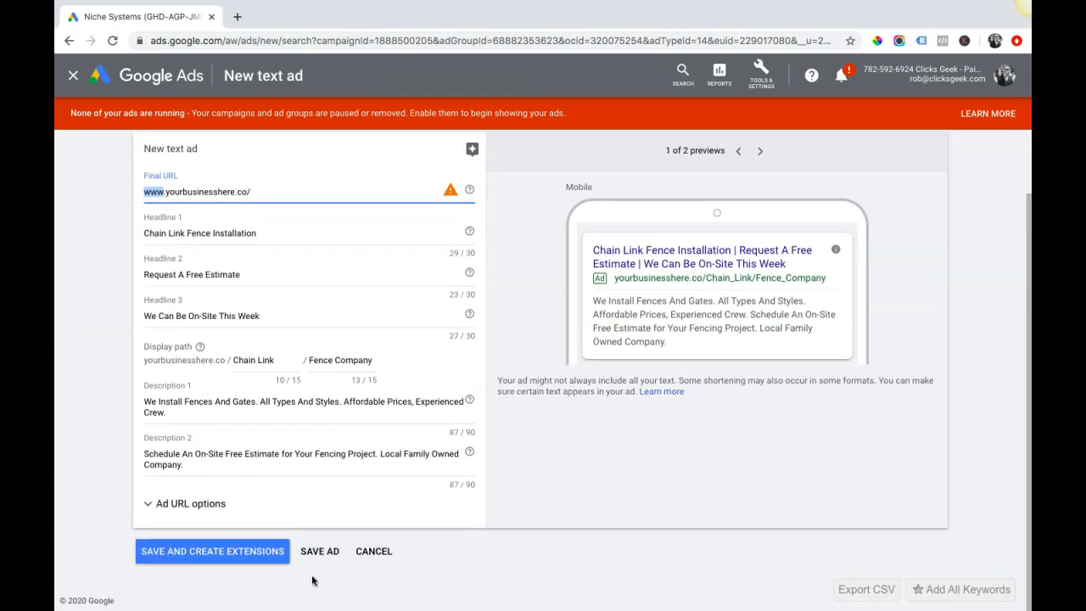
{"action": "left_click", "coordinate": [373, 551]}
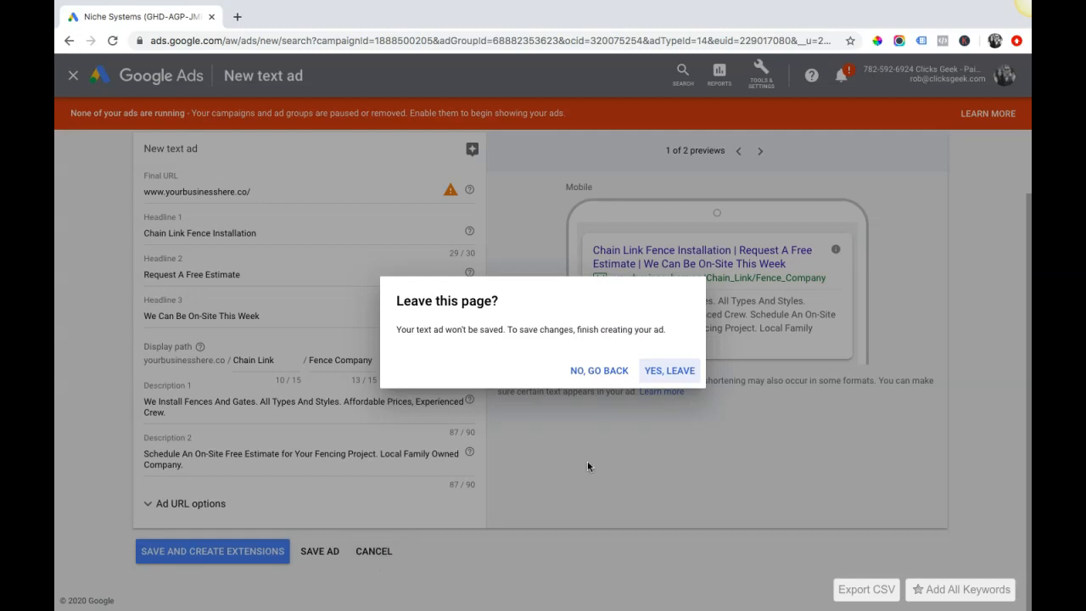
{"action": "left_click", "coordinate": [670, 371]}
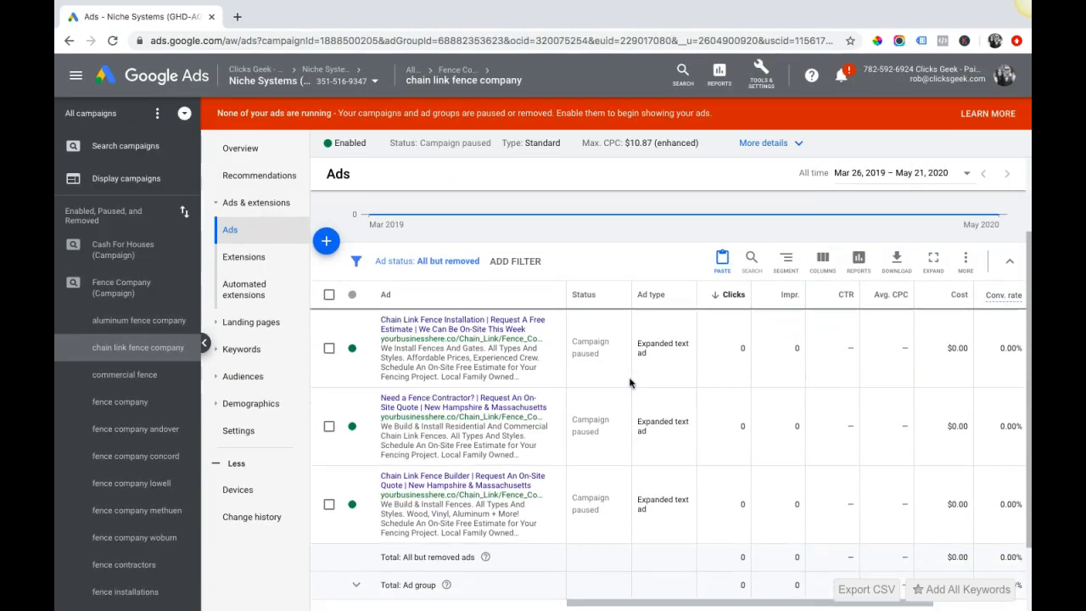
Select Fence Company (Campaign) in the left navigation to list all its ads.
{"action": "scroll", "scroll_direction": "down", "scroll_amount": 3}
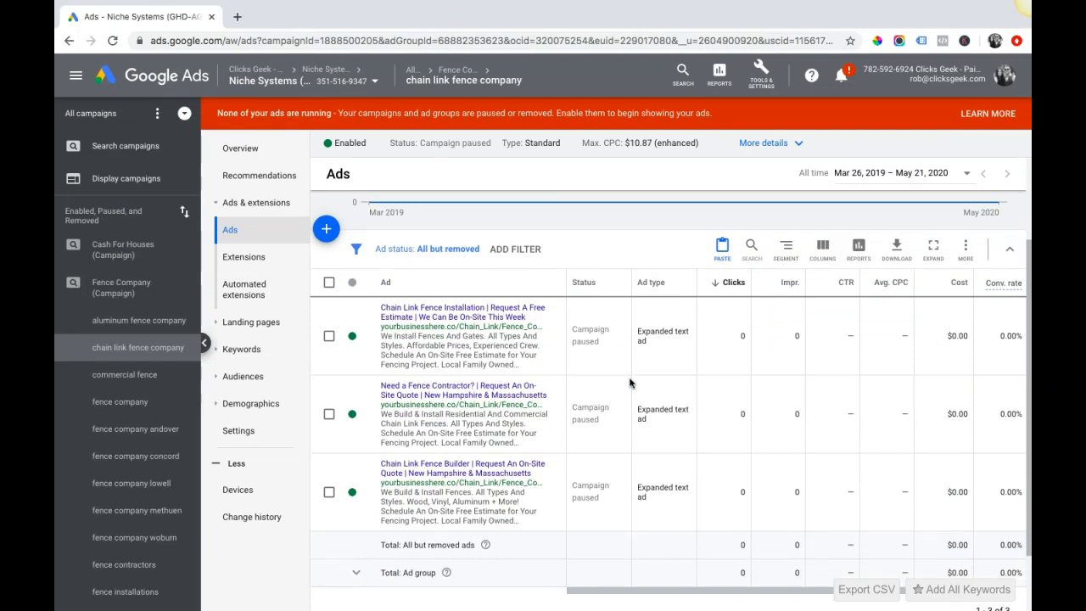
{"action": "mouse_move", "coordinate": [121, 286]}
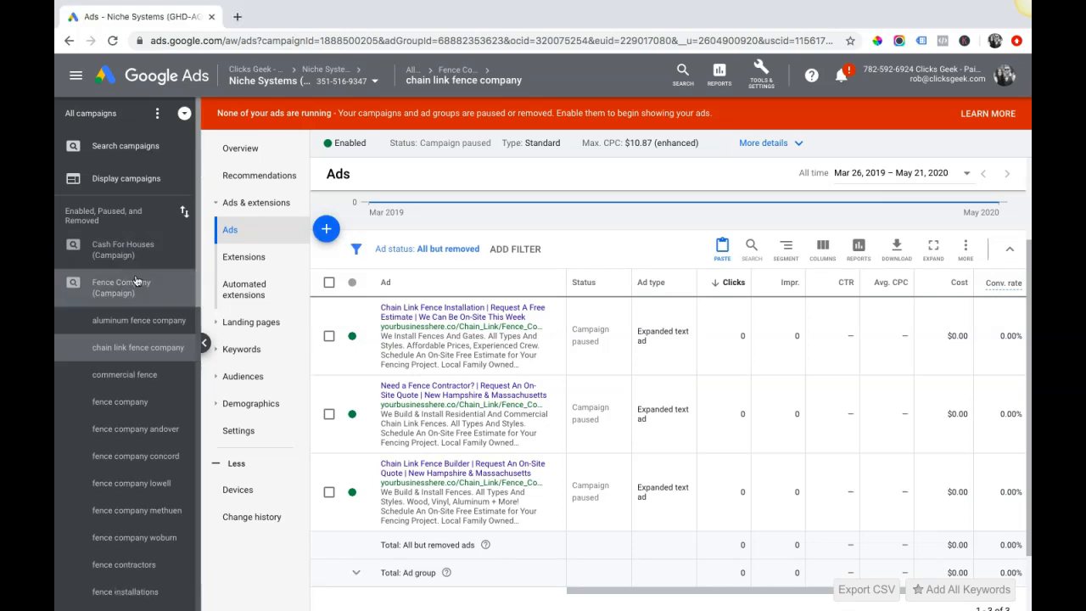
{"action": "left_click", "coordinate": [121, 287]}
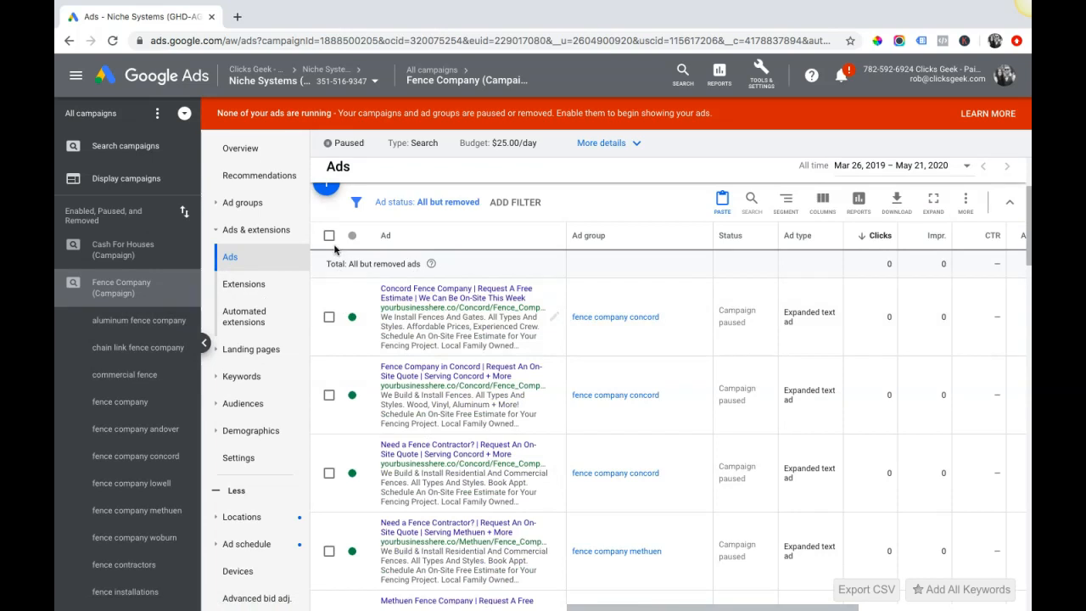
Select all 57 ads, open Change ads for Text ads with Final URL, then cancel.
{"action": "left_click", "coordinate": [422, 202]}
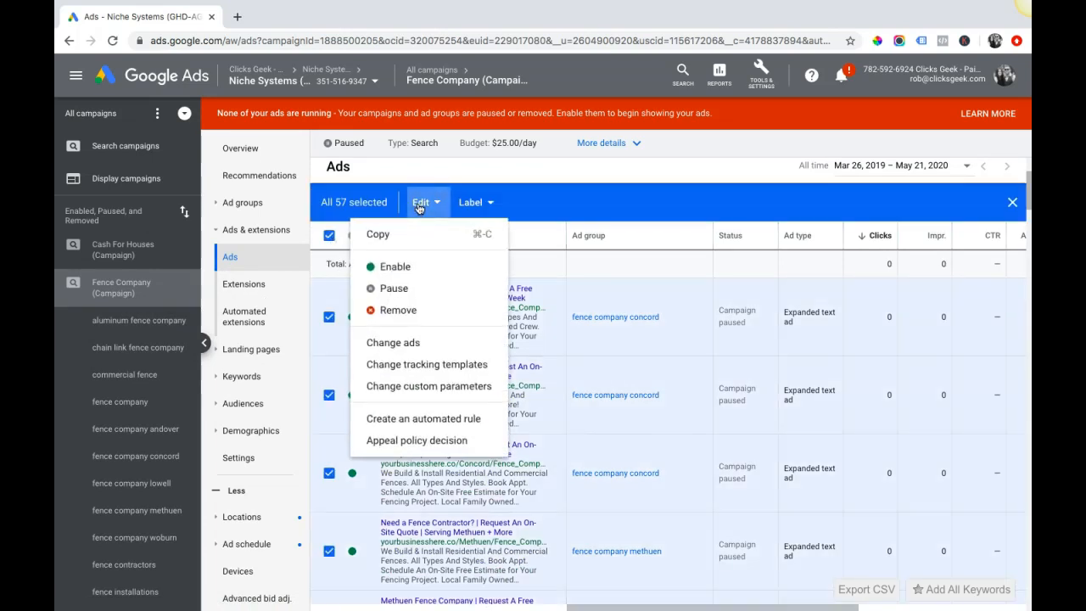
{"action": "left_click", "coordinate": [392, 341]}
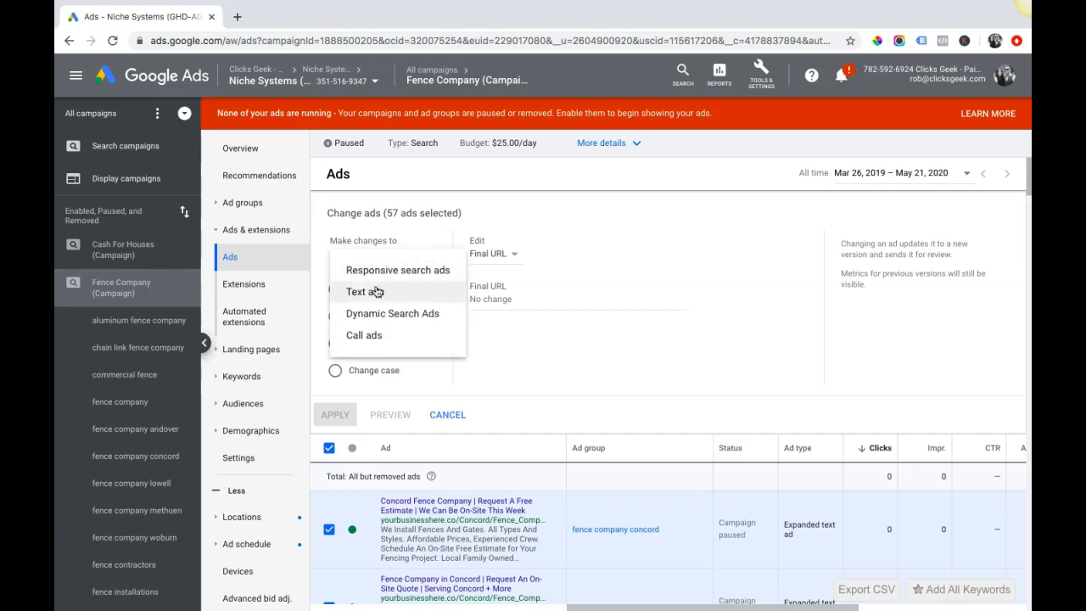
{"action": "mouse_move", "coordinate": [393, 281]}
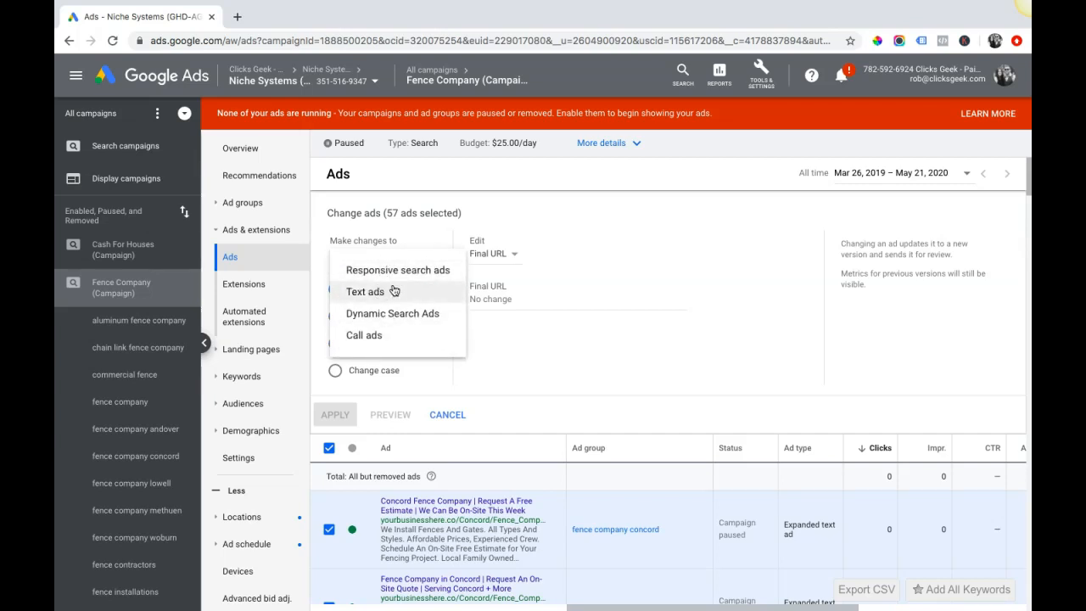
{"action": "left_click", "coordinate": [365, 291]}
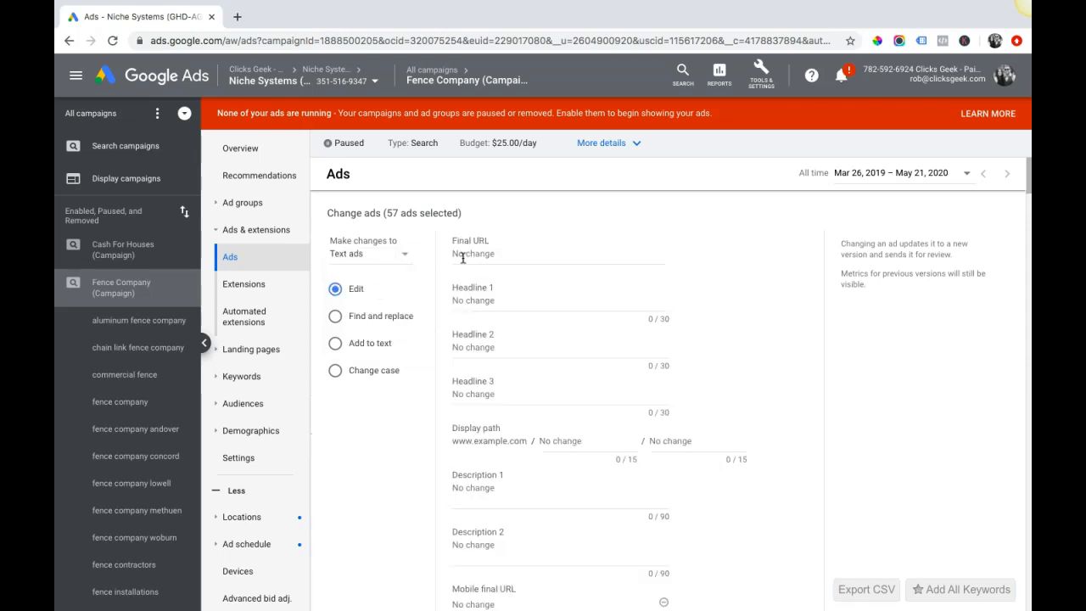
{"action": "left_click", "coordinate": [560, 253]}
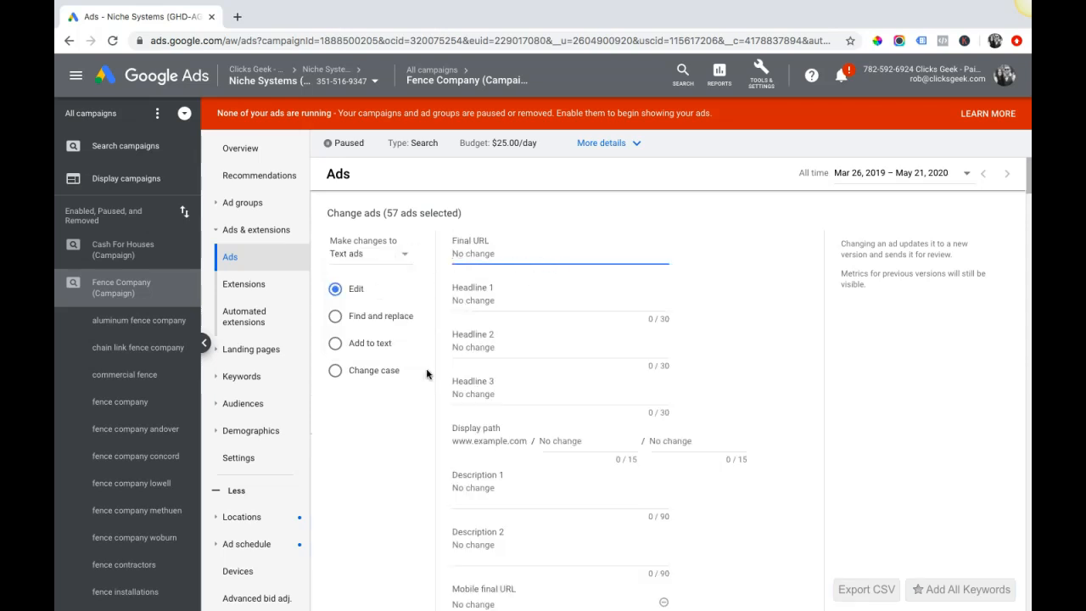
{"action": "scroll", "scroll_direction": "down", "scroll_amount": 3}
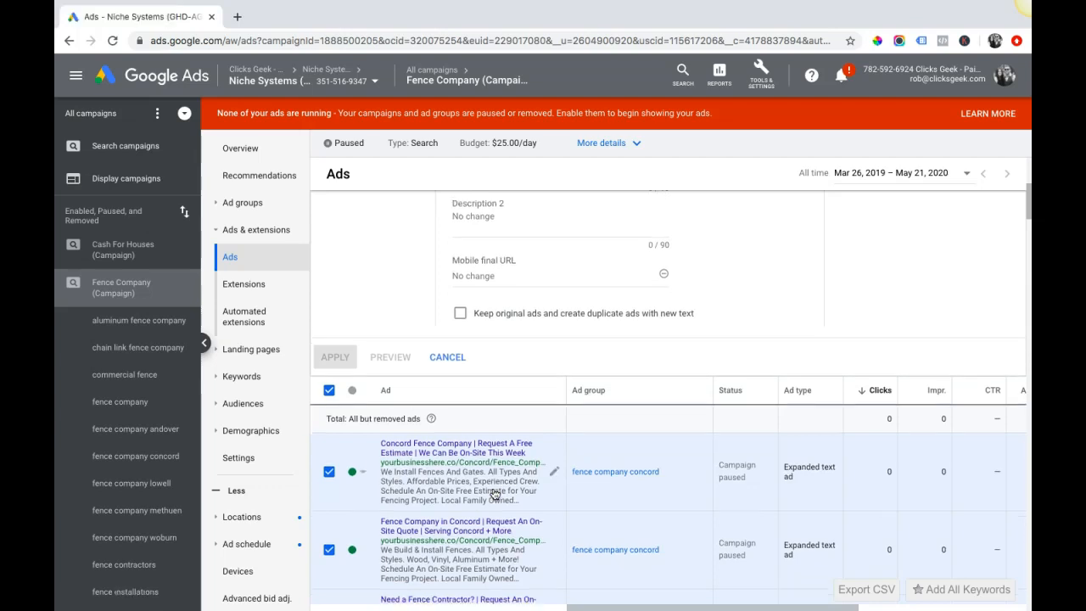
{"action": "scroll", "scroll_direction": "up", "scroll_amount": 3}
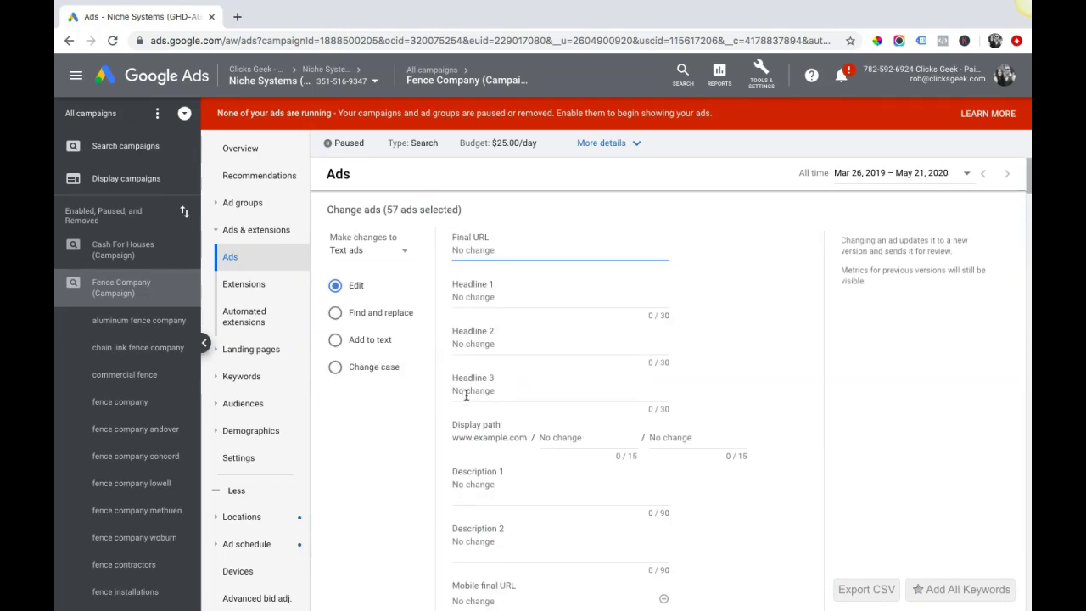
{"action": "scroll", "scroll_direction": "down", "scroll_amount": 3}
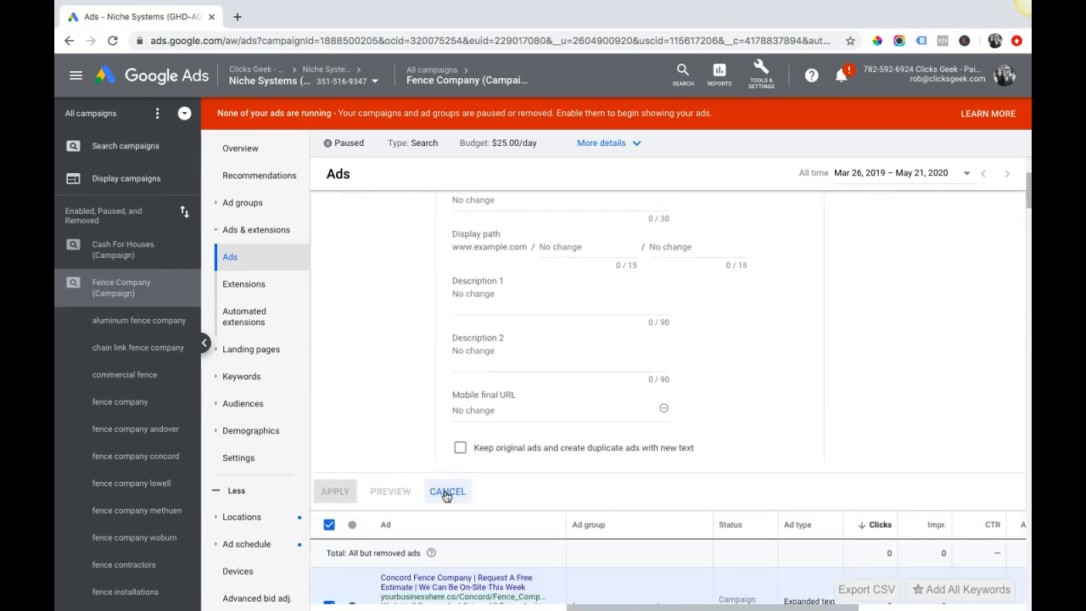
{"action": "left_click", "coordinate": [447, 491]}
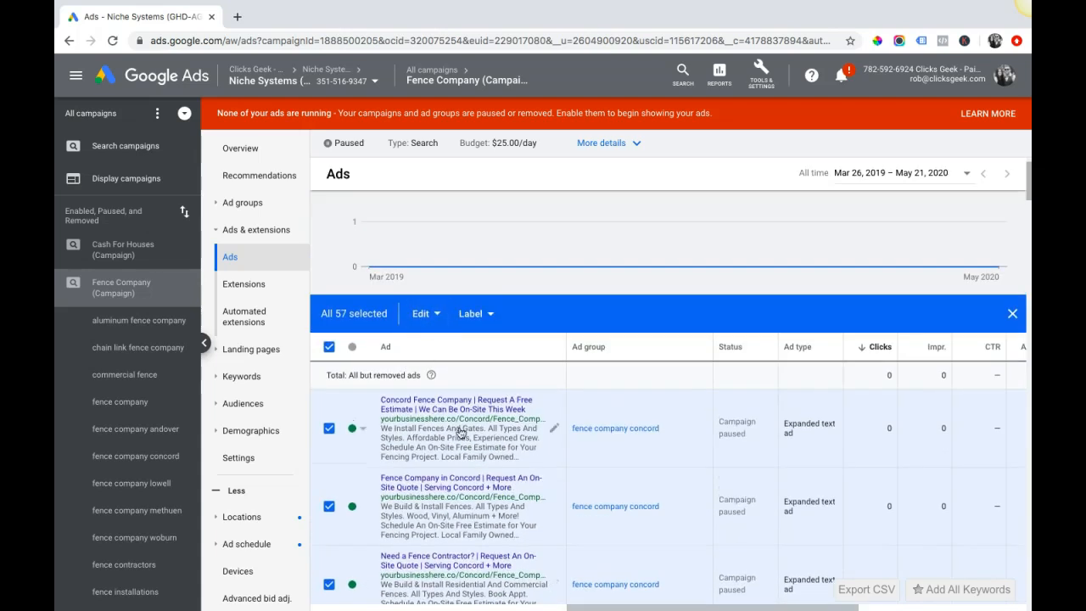
{"action": "mouse_move", "coordinate": [550, 434]}
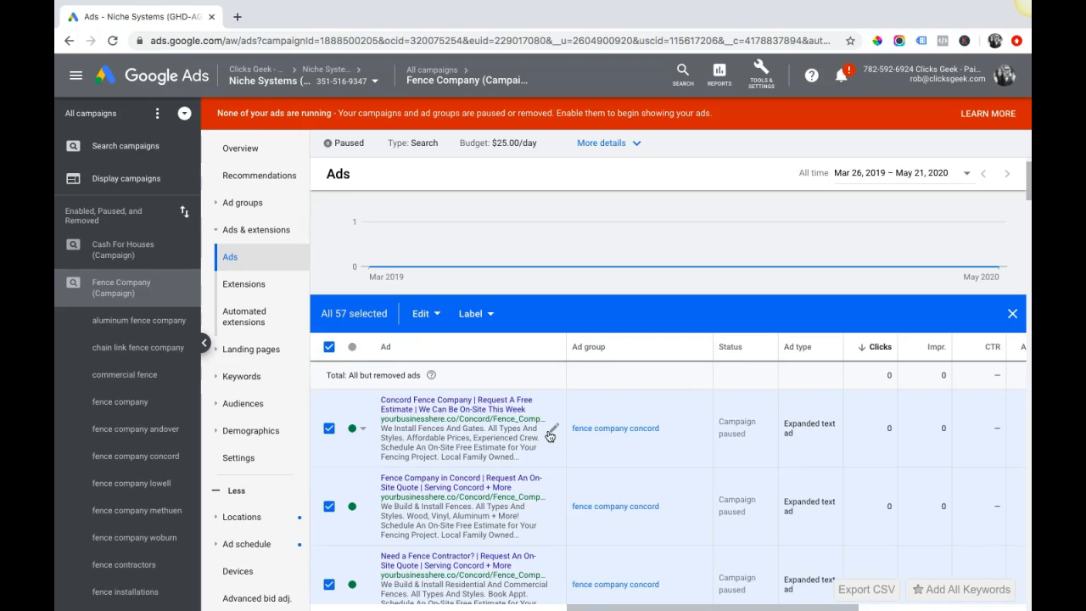
{"action": "mouse_move", "coordinate": [444, 431]}
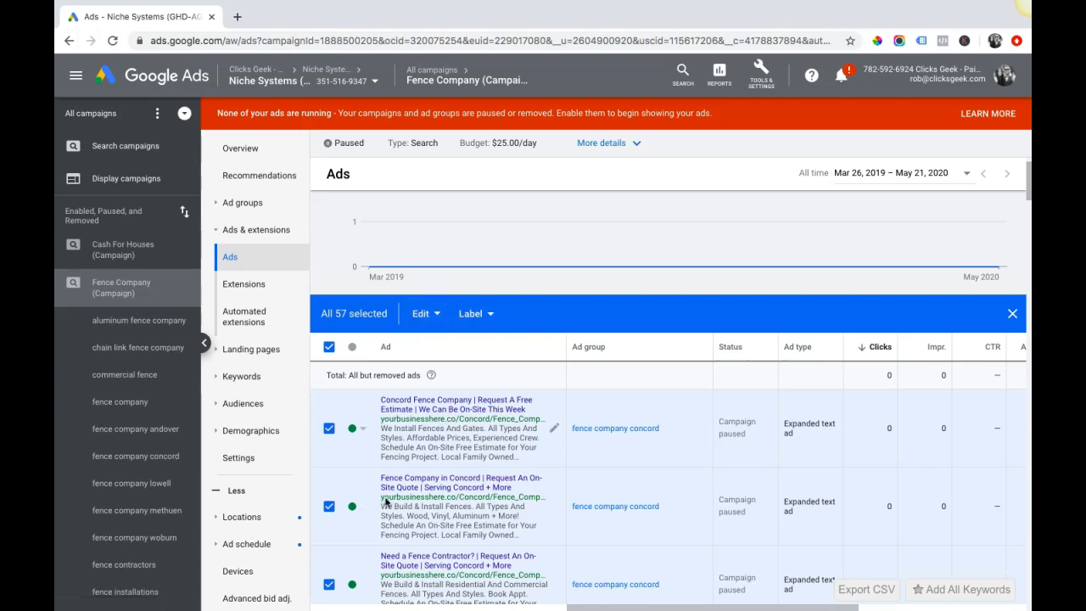
{"action": "mouse_move", "coordinate": [537, 435]}
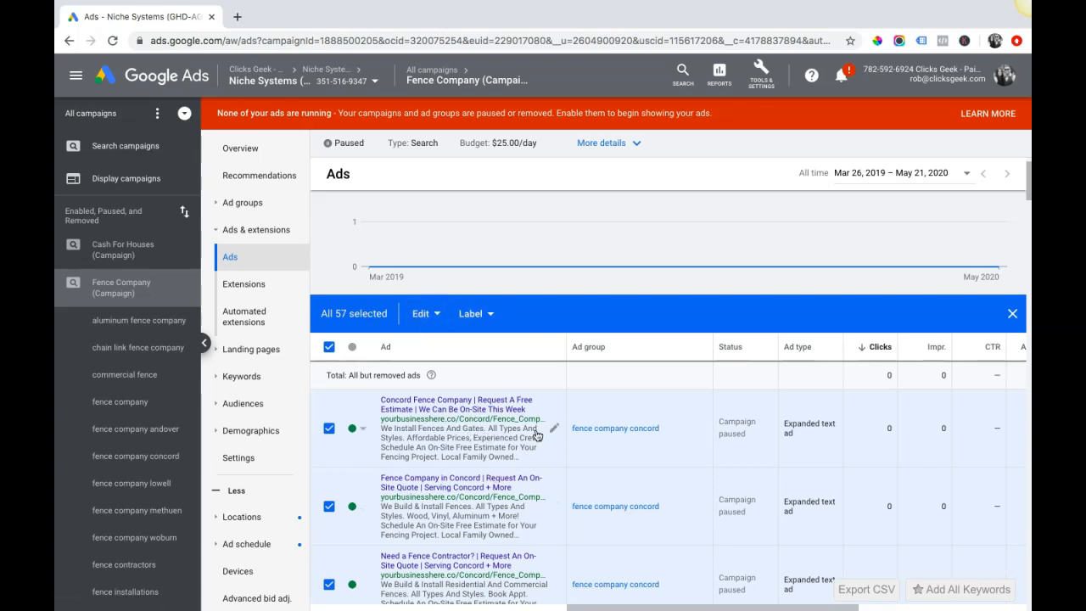
{"action": "mouse_move", "coordinate": [599, 432]}
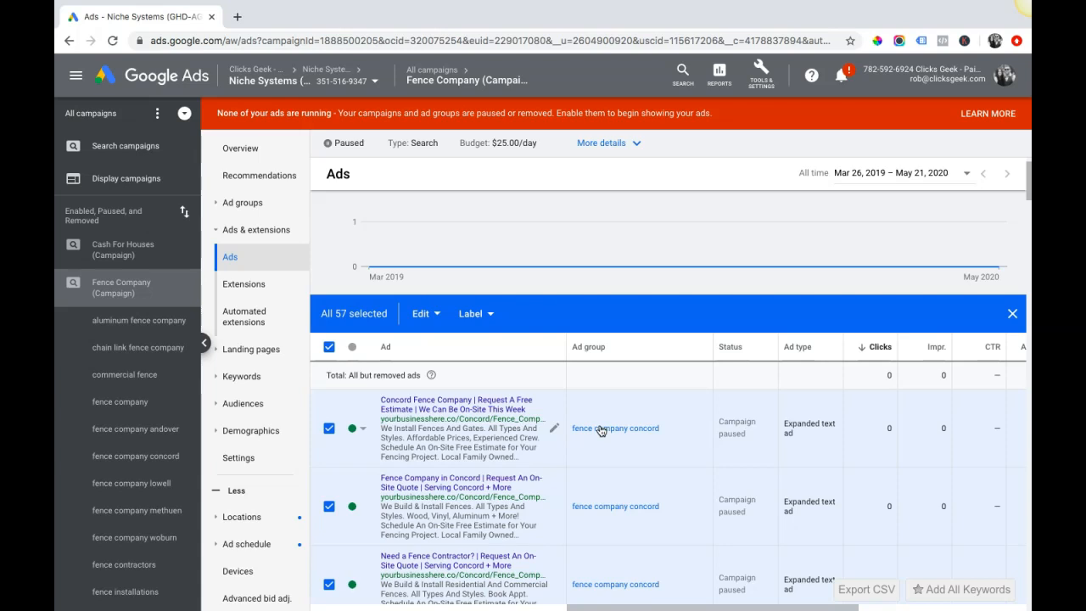